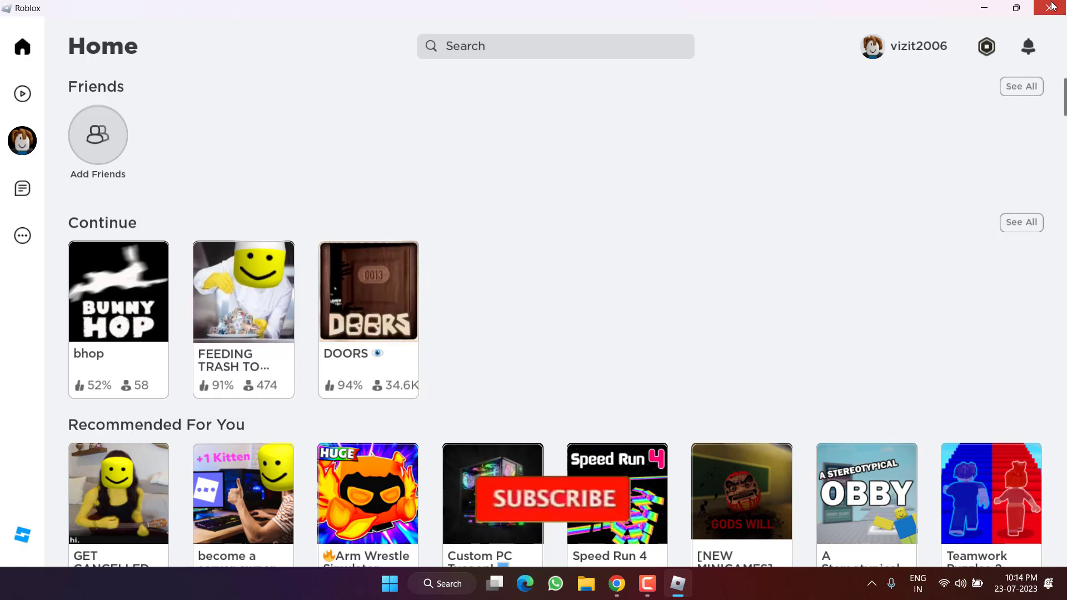
Close File Explorer after deleting the leftover Roblox folder from %localappdata%.
{"action": "left_click", "coordinate": [1052, 7]}
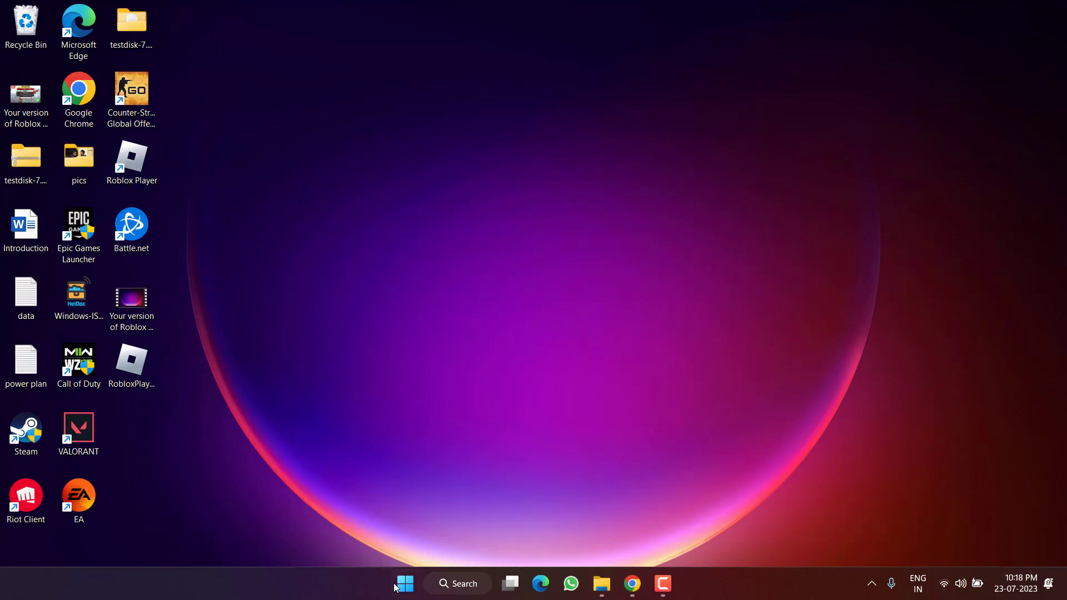
Run ipconfig /flushdns and netsh winsock reset in an administrator Command Prompt.
{"action": "left_click", "coordinate": [631, 583]}
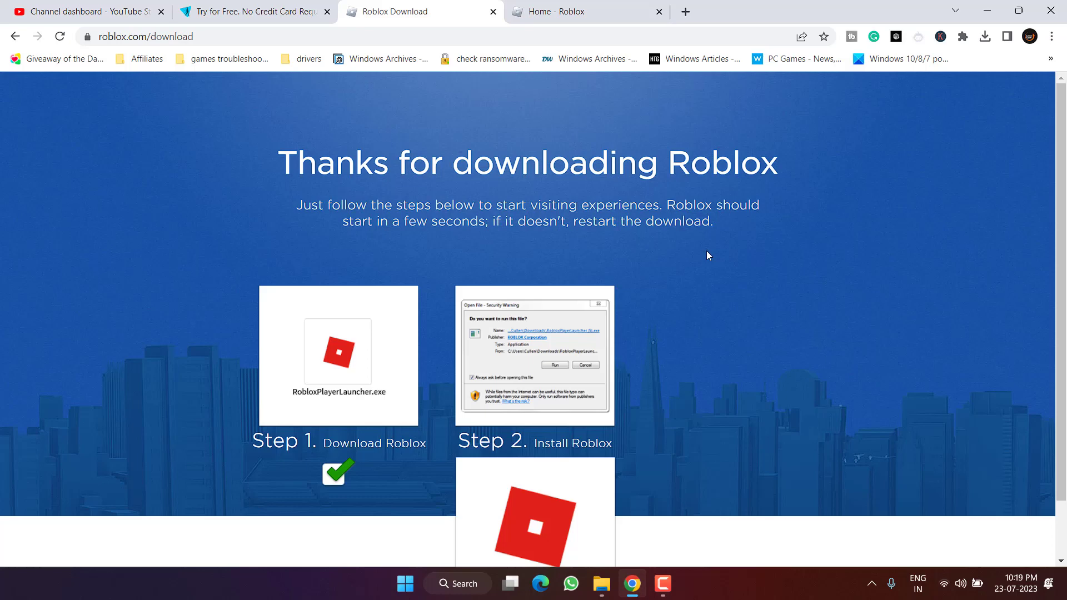
Get the roblox.com 'Thanks for downloading Roblox' page with RobloxPlayerLauncher.exe downloaded.
{"action": "left_click", "coordinate": [584, 12]}
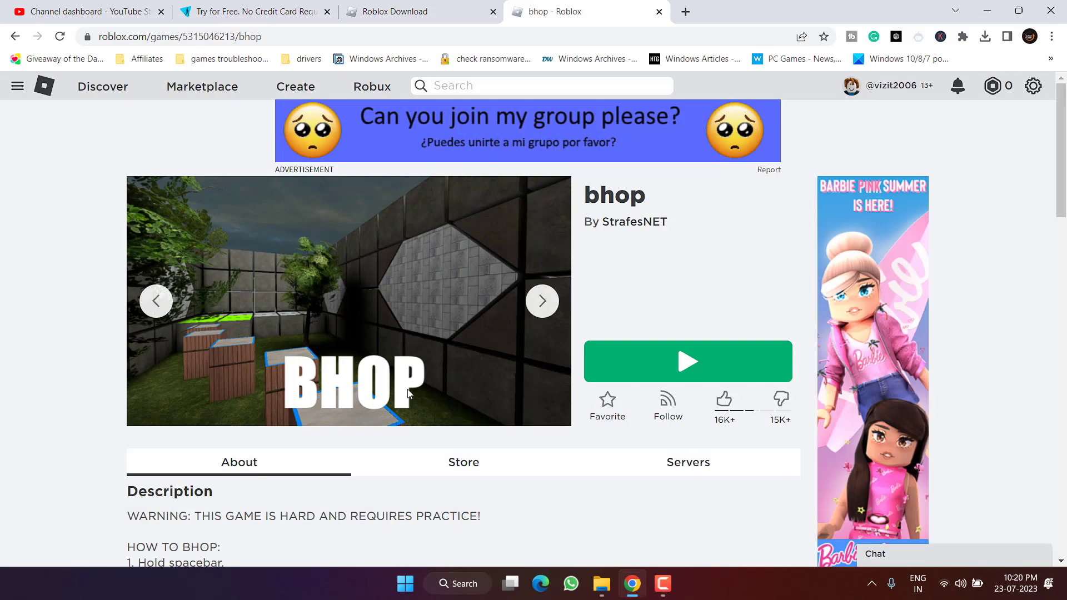